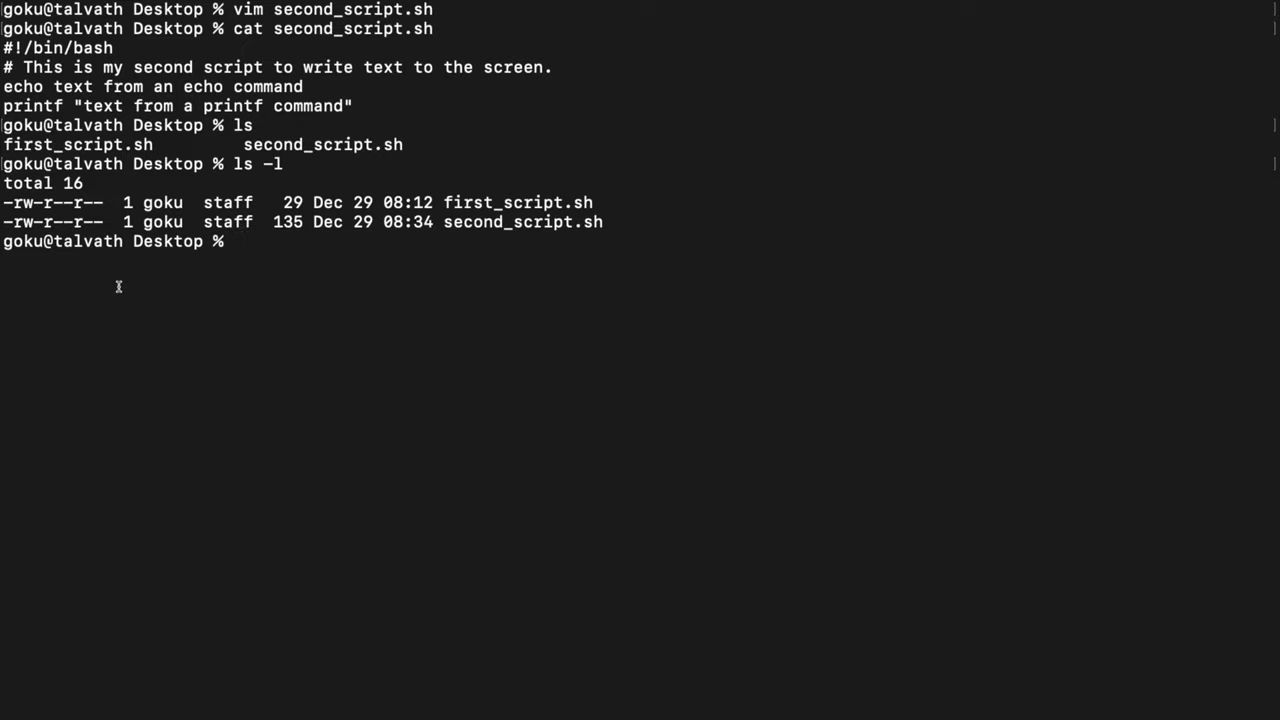
Step: Run chmod 755 second_script.sh to make the script executable
{"action": "type", "text": "chmod 7"}
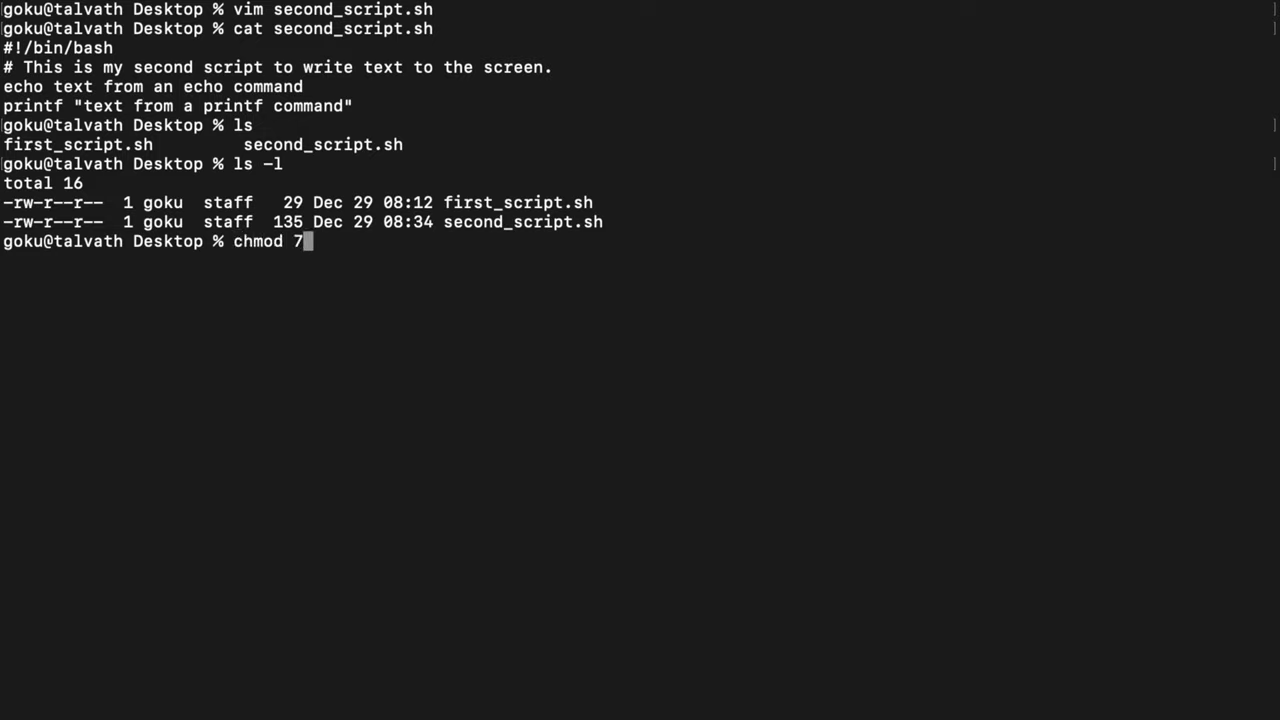
{"action": "type", "text": "55"}
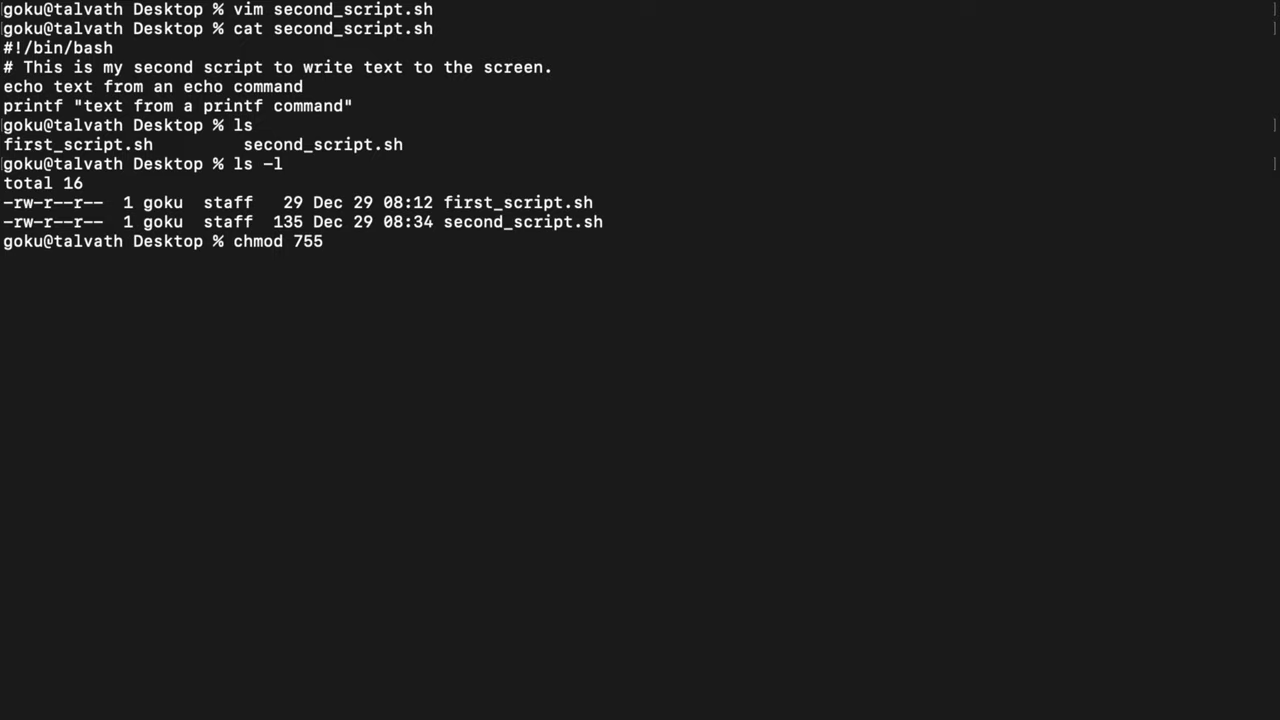
{"action": "type", "text": "second_script.sh"}
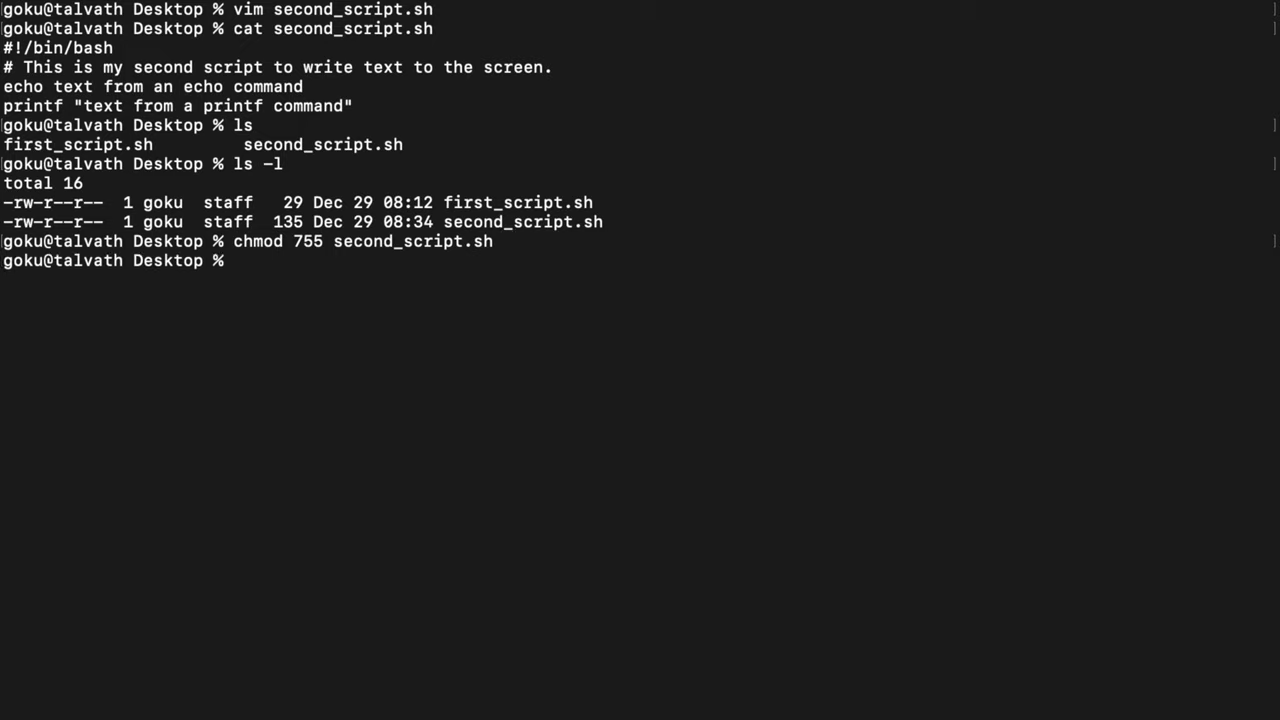
Step: Run ls -l and highlight second_script.sh as rwxr-xr-x versus first_script.sh as rw-r--r--
{"action": "type", "text": "ls -l"}
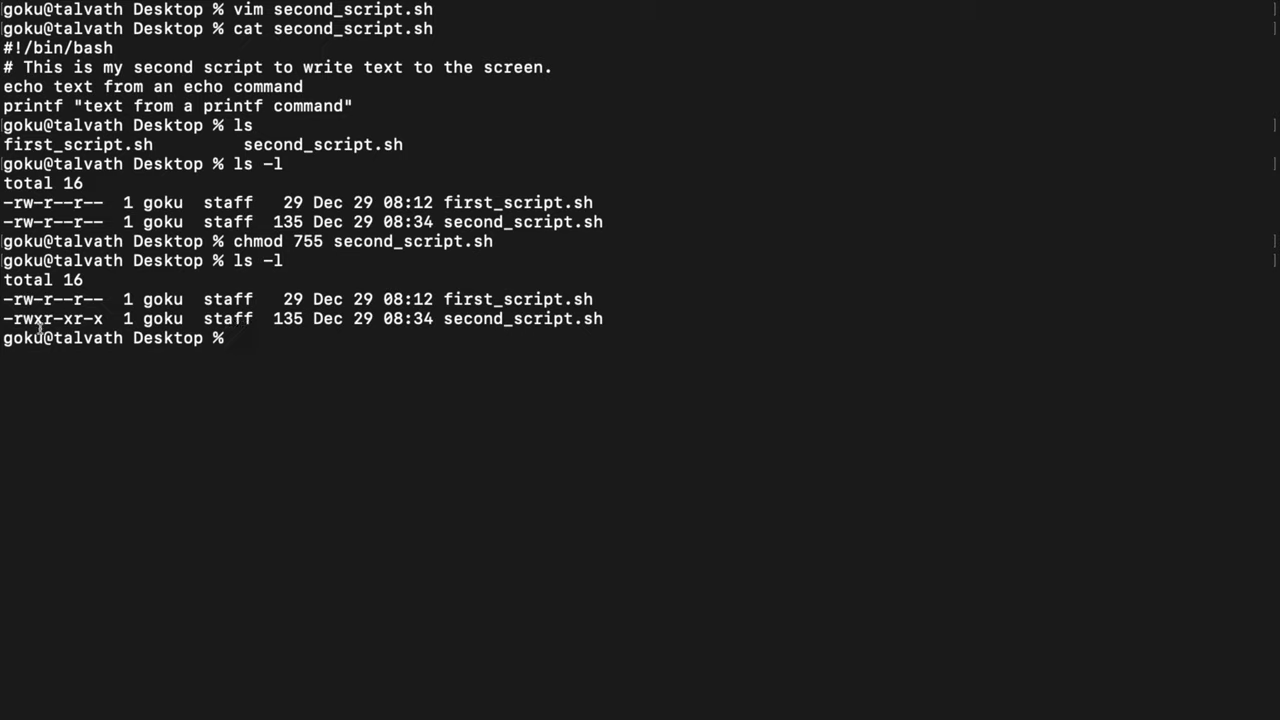
{"action": "double_click", "coordinate": [84, 222]}
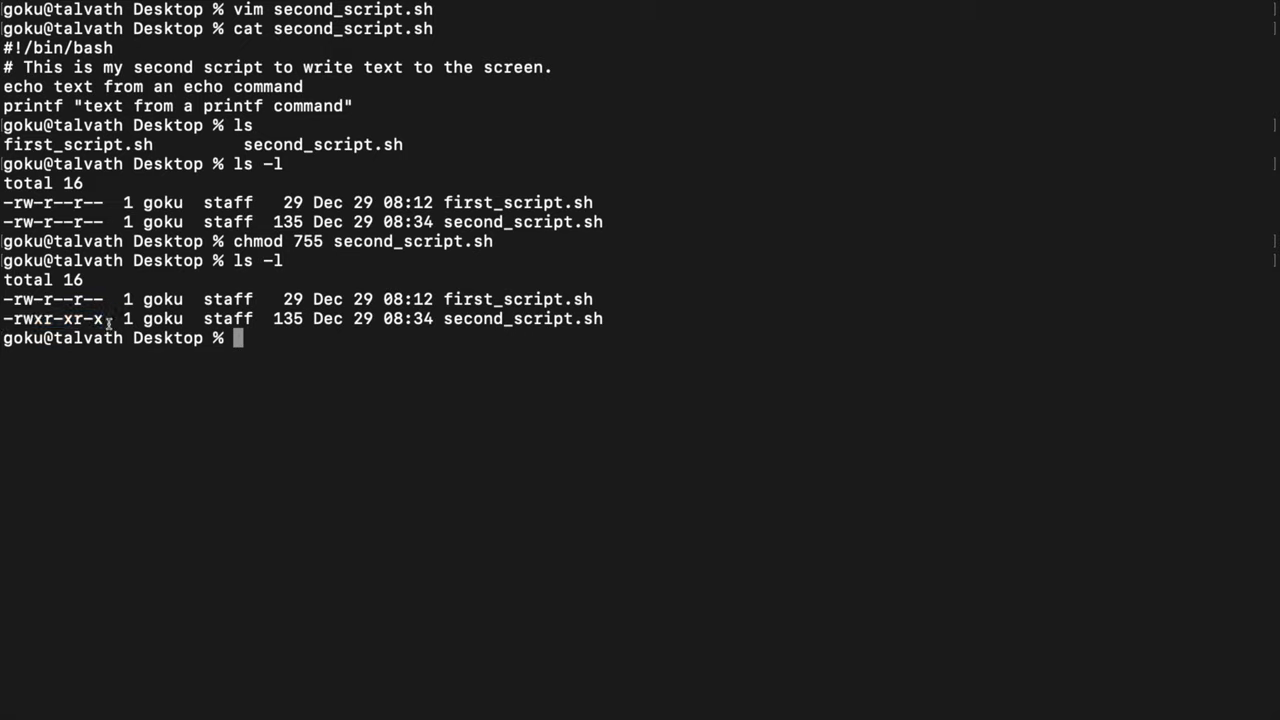
{"action": "double_click", "coordinate": [52, 318]}
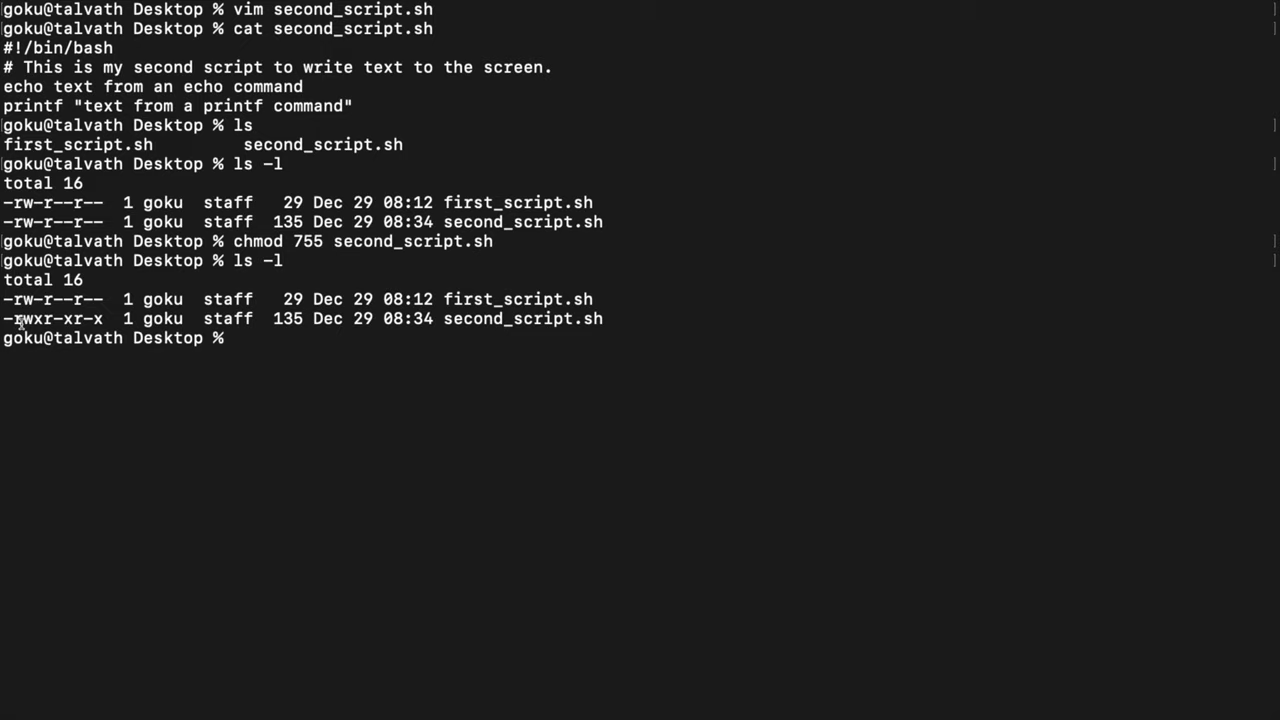
{"action": "mouse_move", "coordinate": [240, 320]}
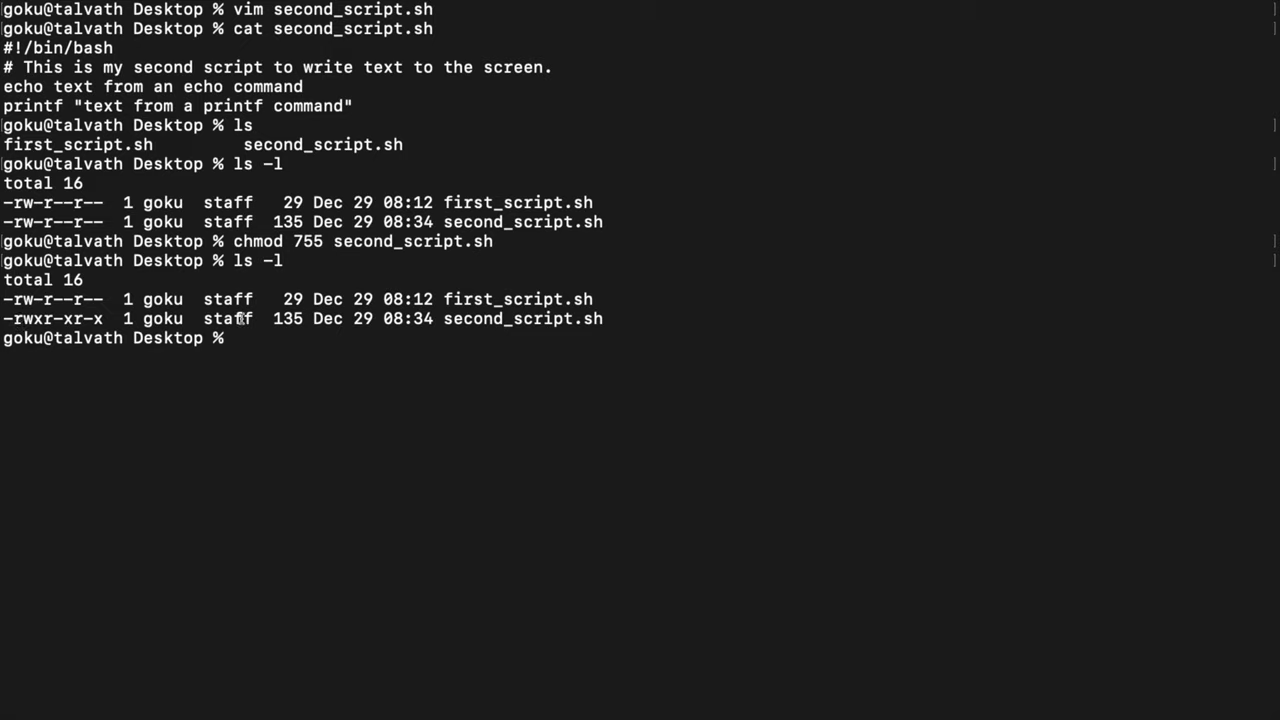
{"action": "double_click", "coordinate": [258, 240]}
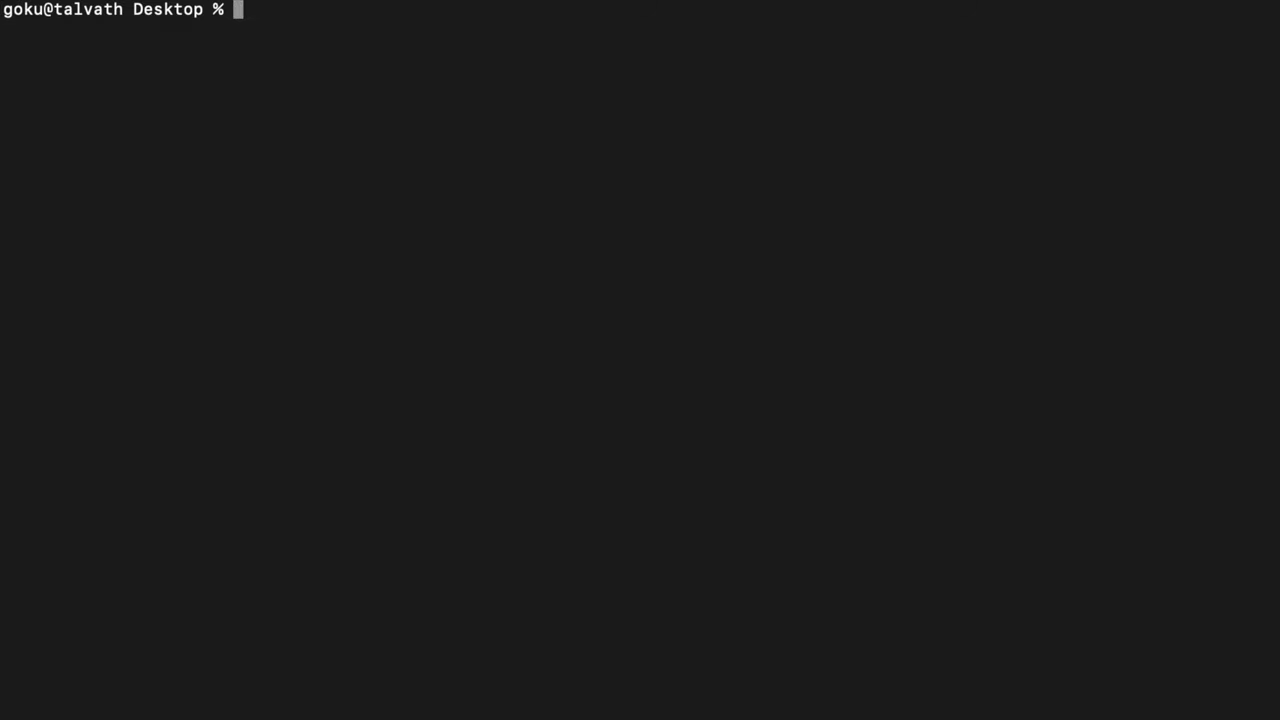
Step: Start a new file yourscript.sh in vim
{"action": "type", "text": "vim"}
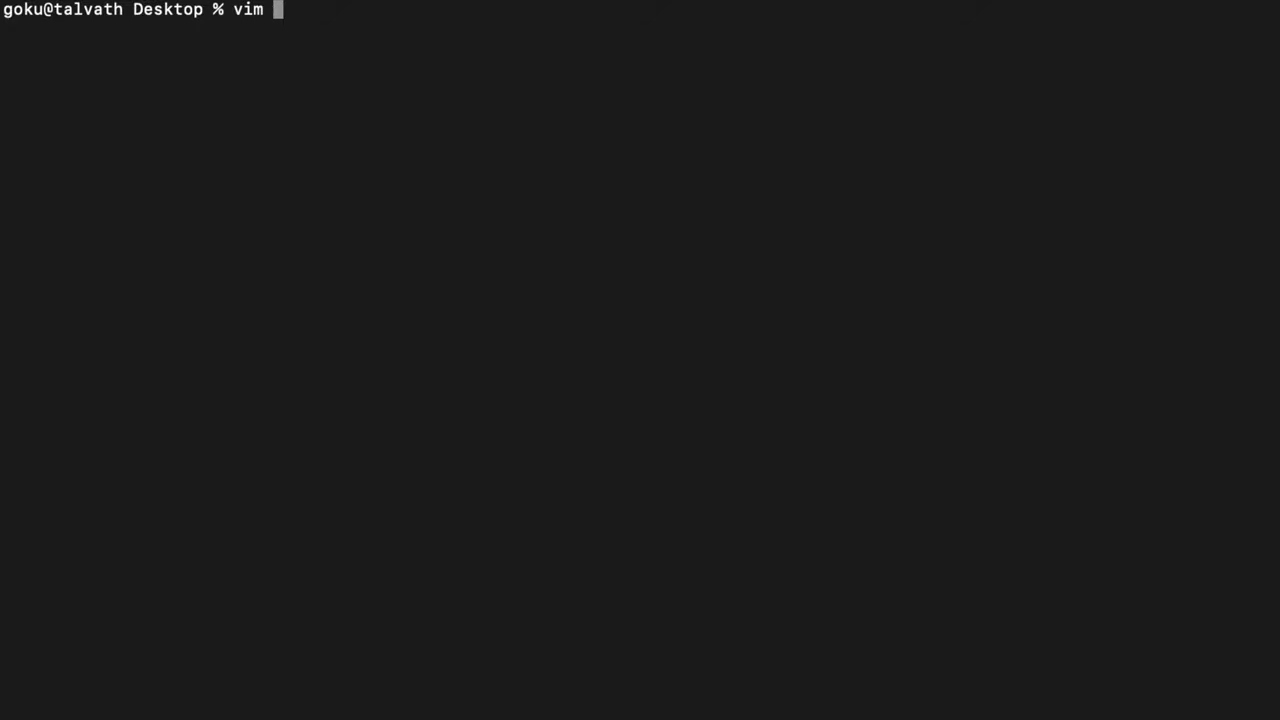
{"action": "type", "text": "yours"}
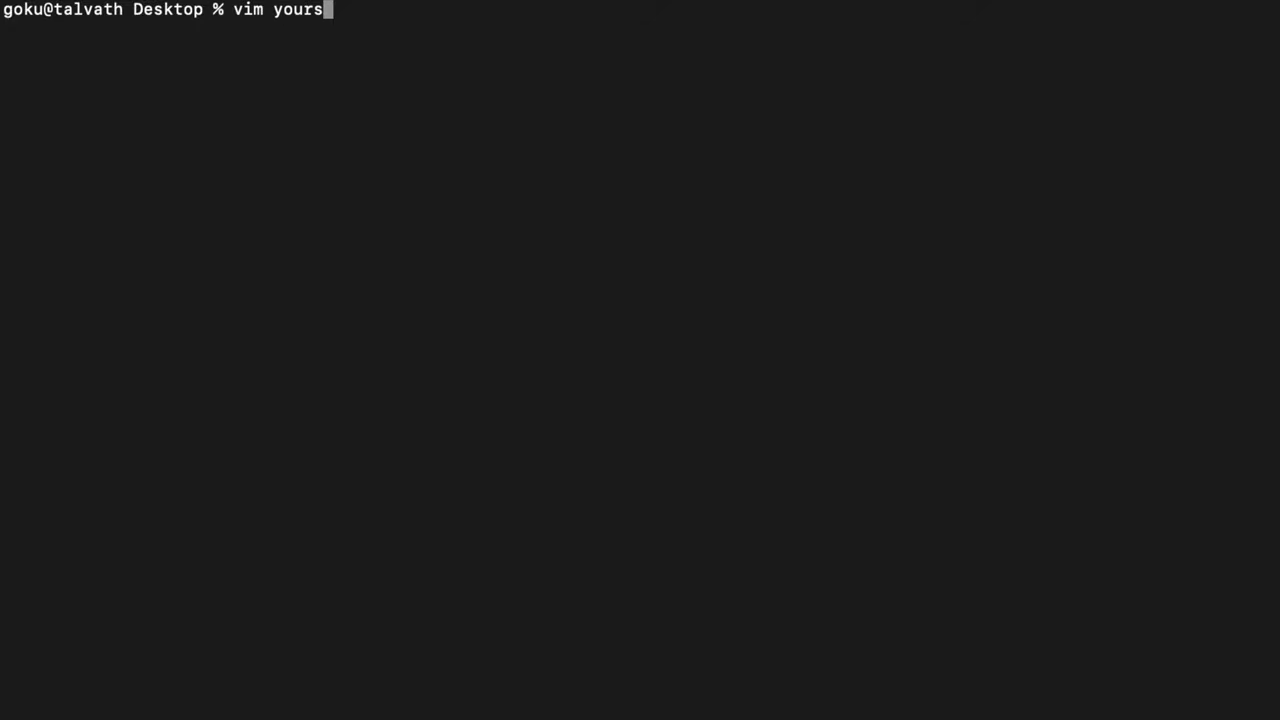
{"action": "type", "text": "cript.sh"}
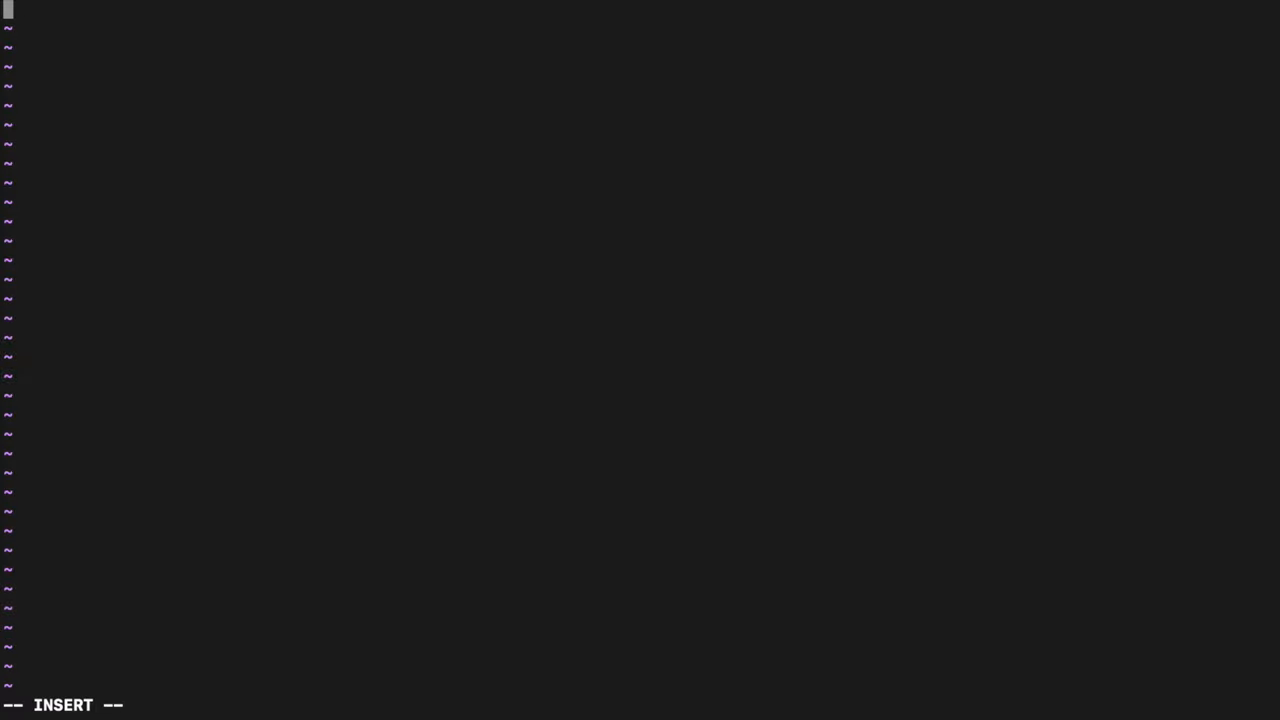
Step: Enter #!/bin/bash as the script's first line
{"action": "type", "text": "#!"}
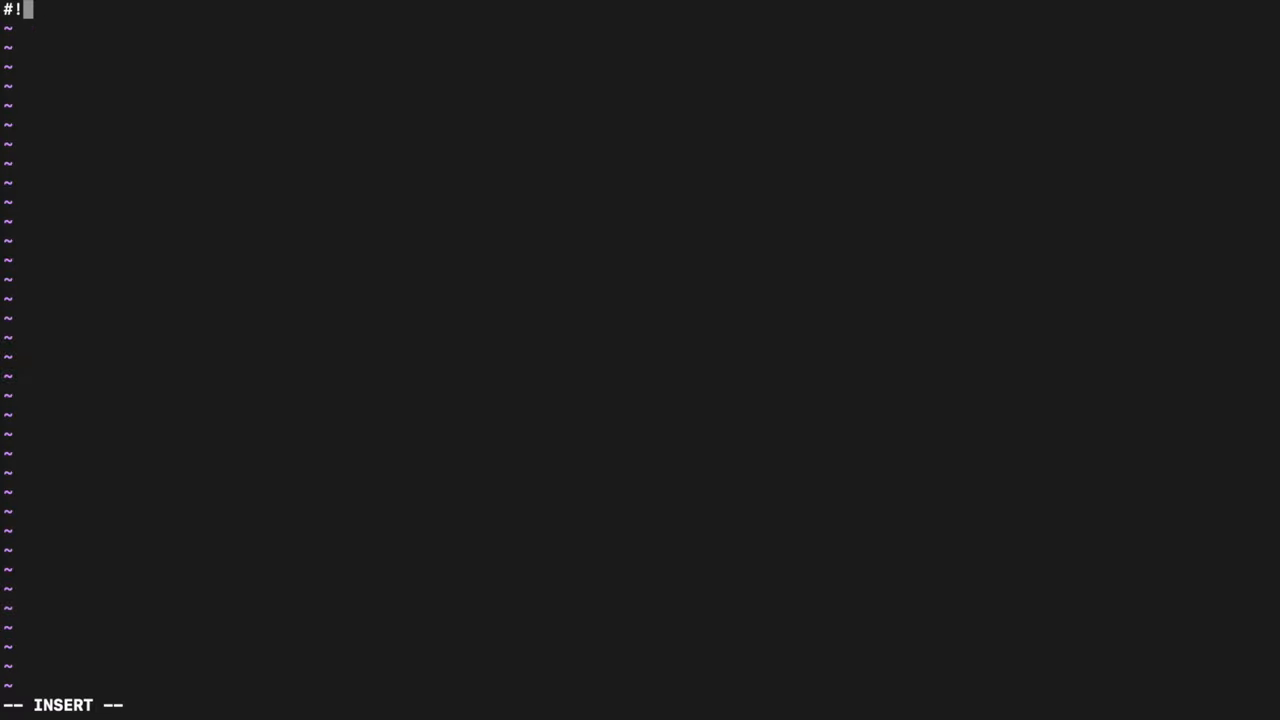
{"action": "type", "text": "/bin/b"}
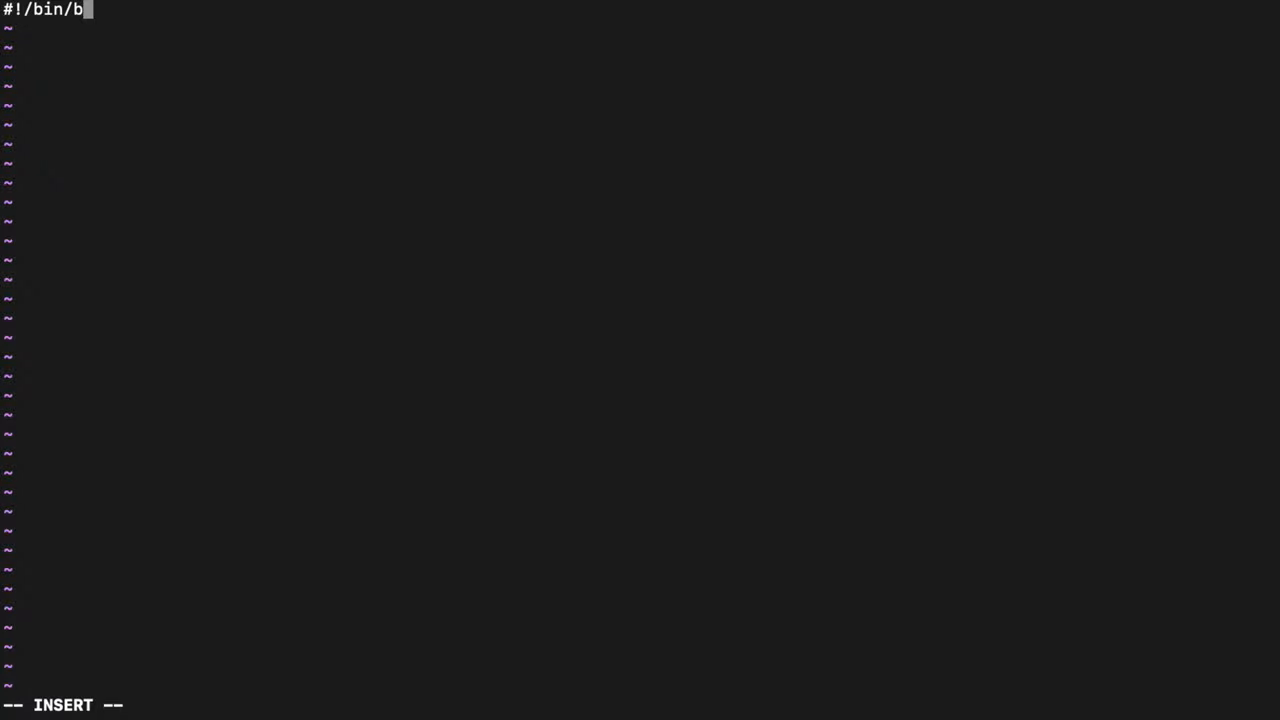
{"action": "type", "text": "ash"}
{"action": "type", "text": "chmod 7"}
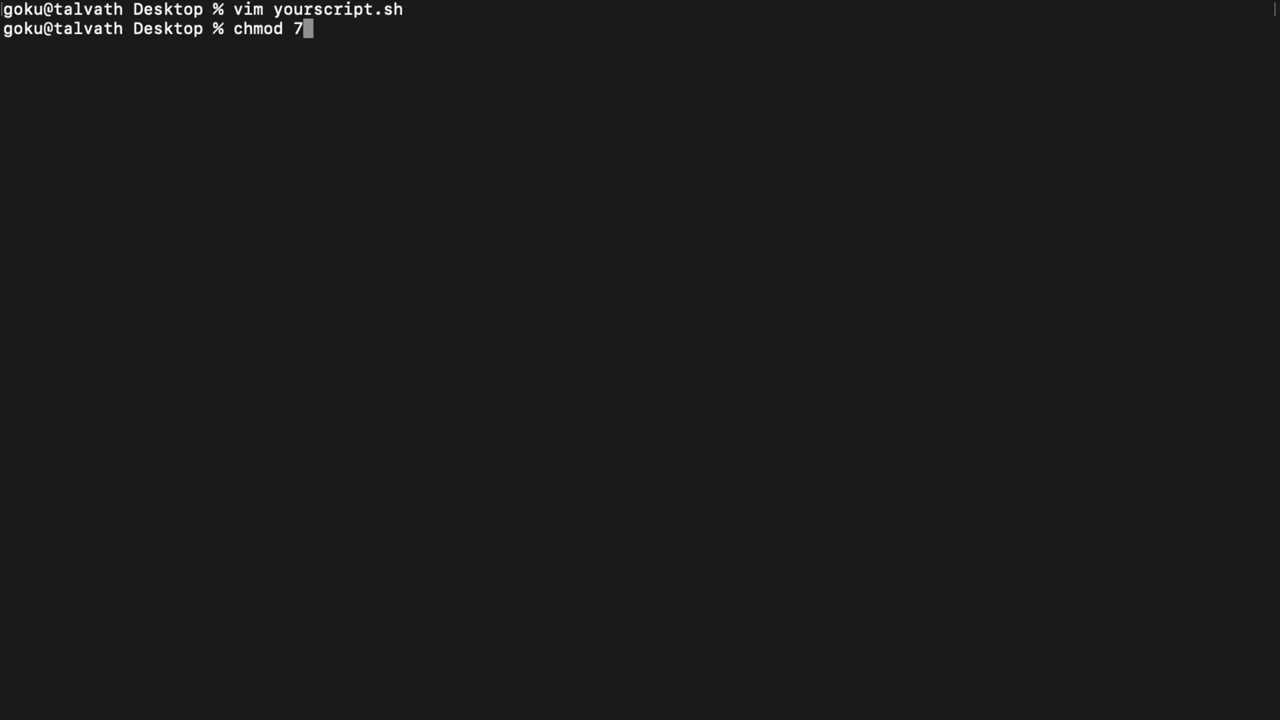
Step: Run chmod 755 yourscript.sh and highlight the chmod 755 portion
{"action": "type", "text": "55 yourscript.sh"}
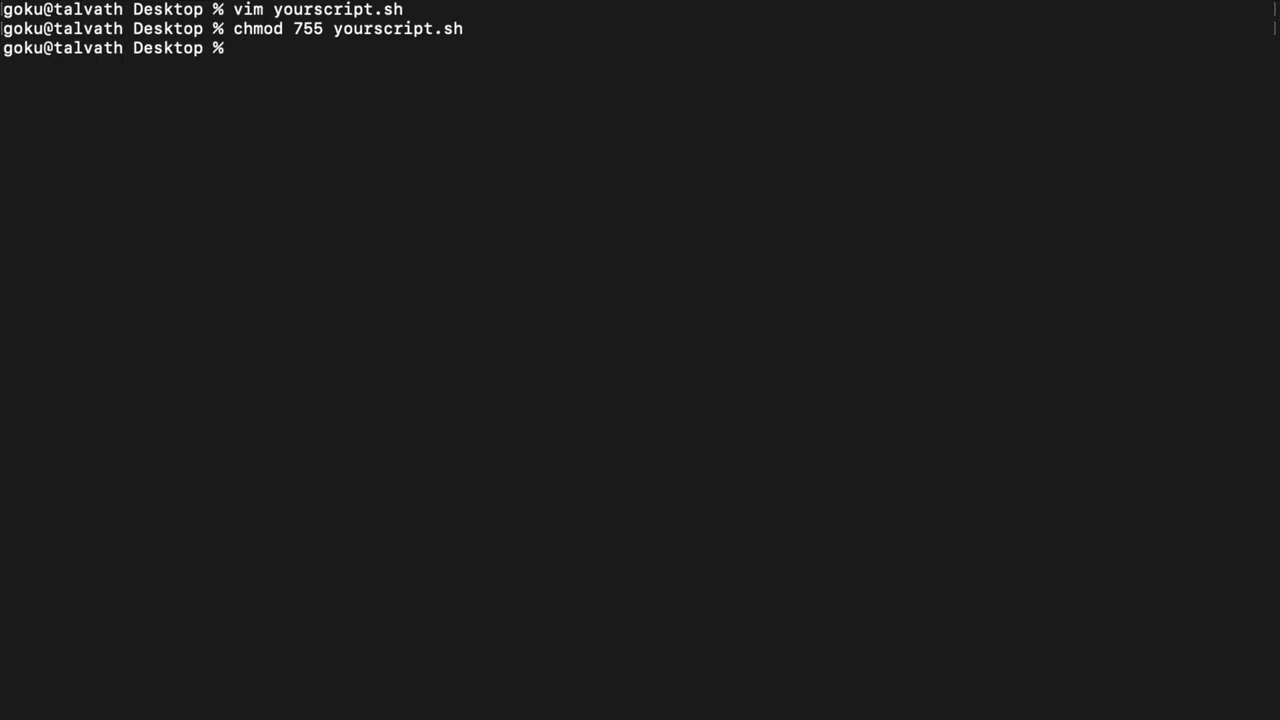
{"action": "mouse_move", "coordinate": [352, 236]}
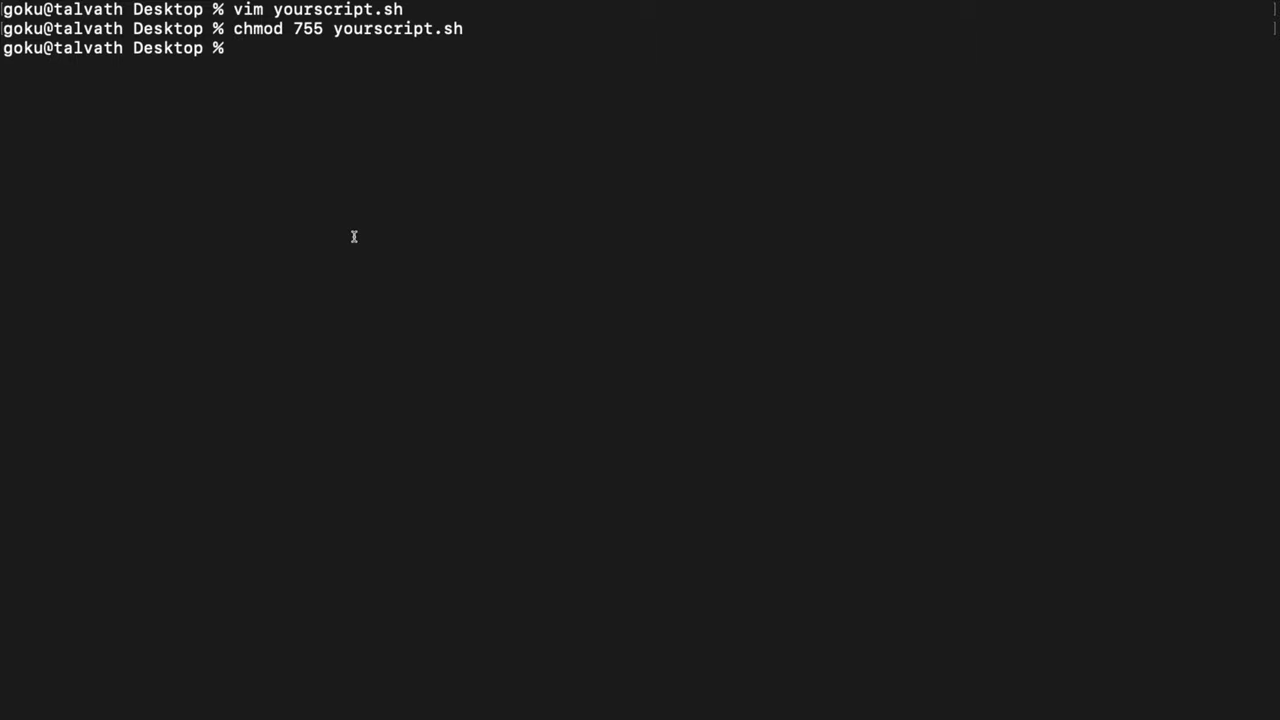
{"action": "double_click", "coordinate": [262, 28]}
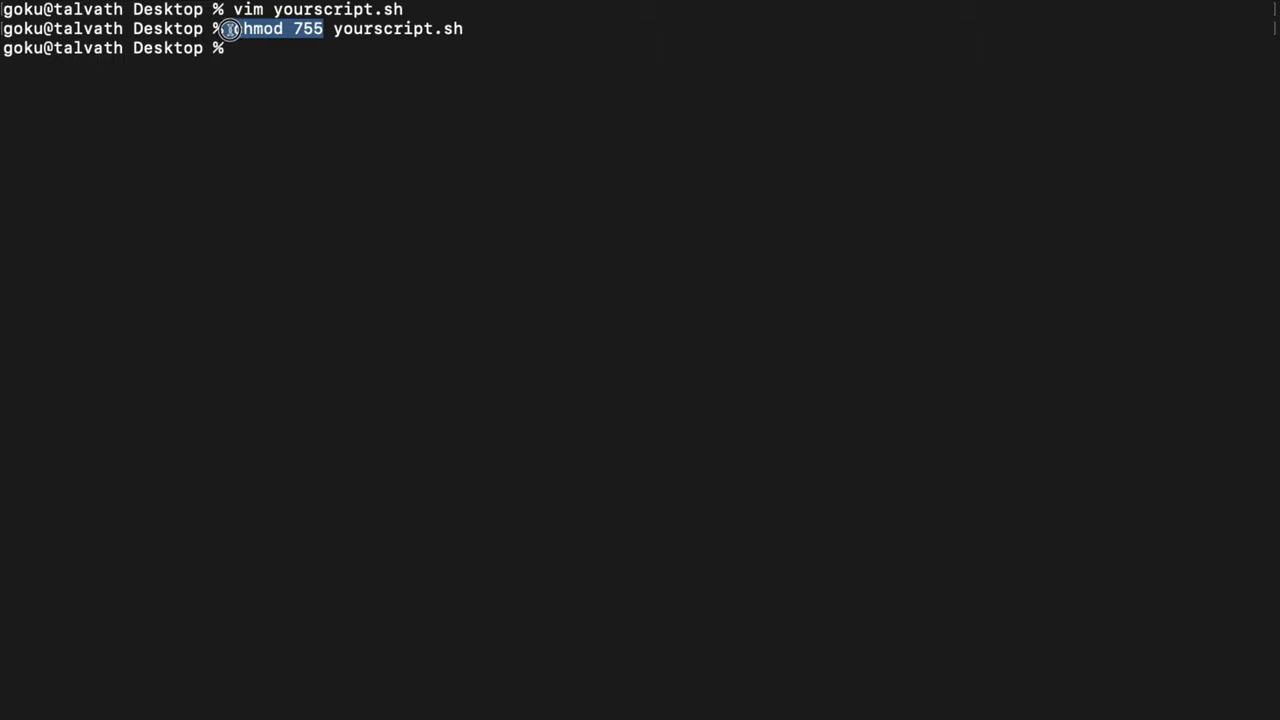